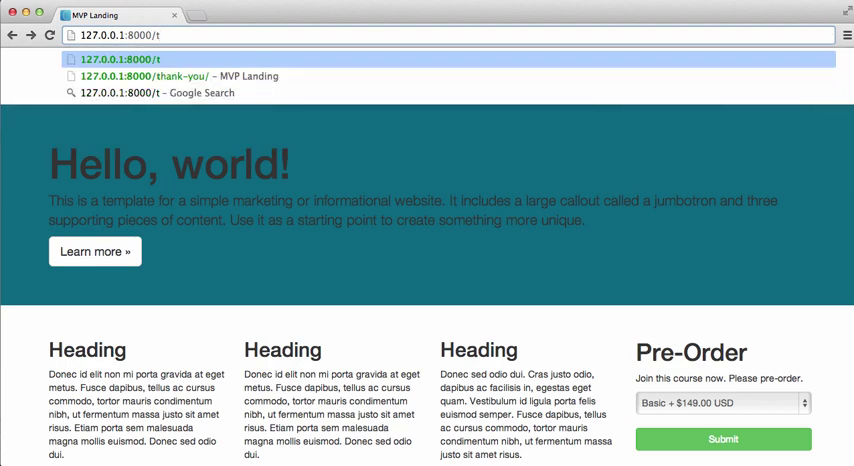
Step: Go to 127.0.0.1:8000/thank-you/ in Chrome via the address bar suggestion
{"action": "left_click", "coordinate": [150, 76]}
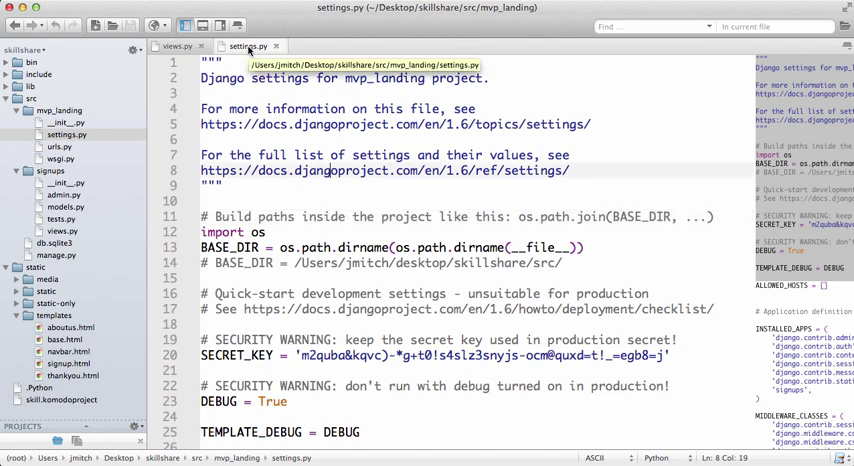
Step: Change the thankyou.html h1 to 'Just one more step. Please complete the following:'
{"action": "left_click", "coordinate": [178, 52]}
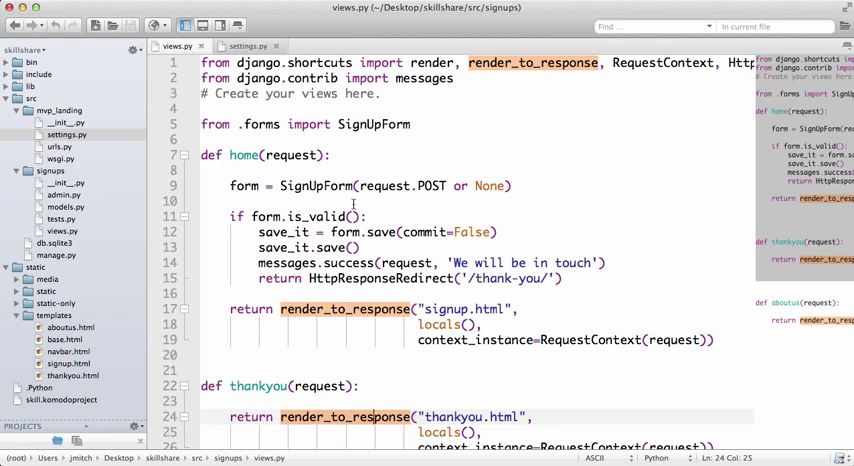
{"action": "scroll", "scroll_direction": "down", "scroll_amount": 3}
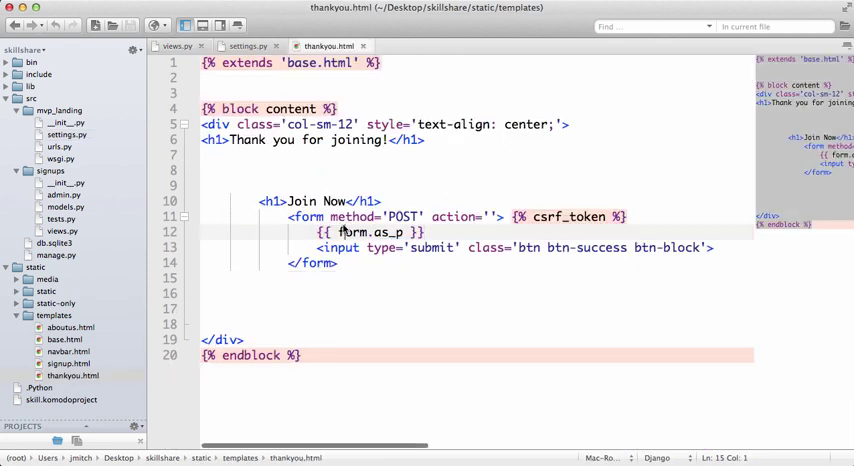
{"action": "left_click", "coordinate": [180, 47]}
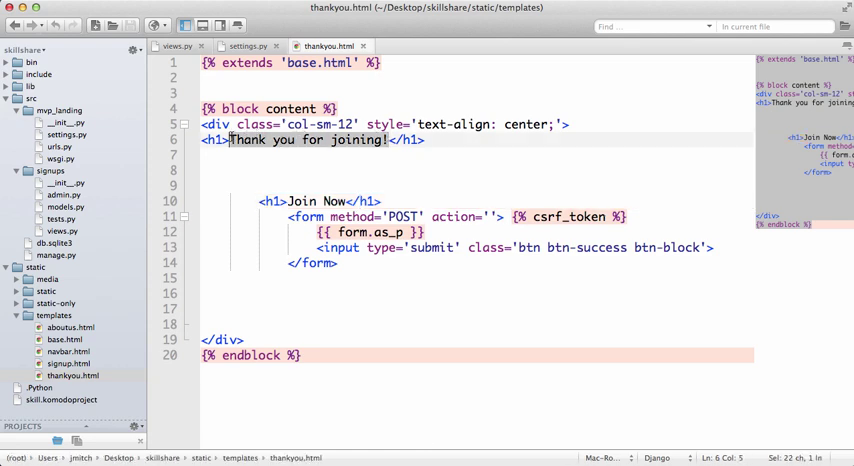
{"action": "type", "text": "Just one more step. </h1>"}
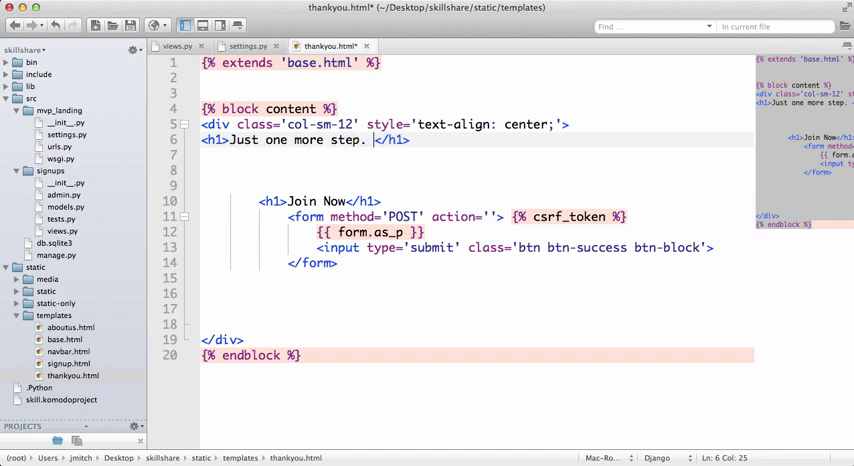
{"action": "type", "text": "Please fi"}
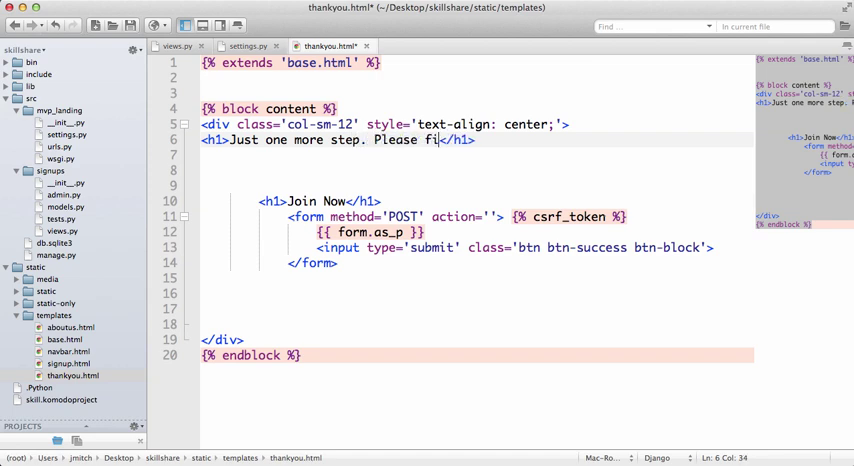
{"action": "type", "text": "complete"}
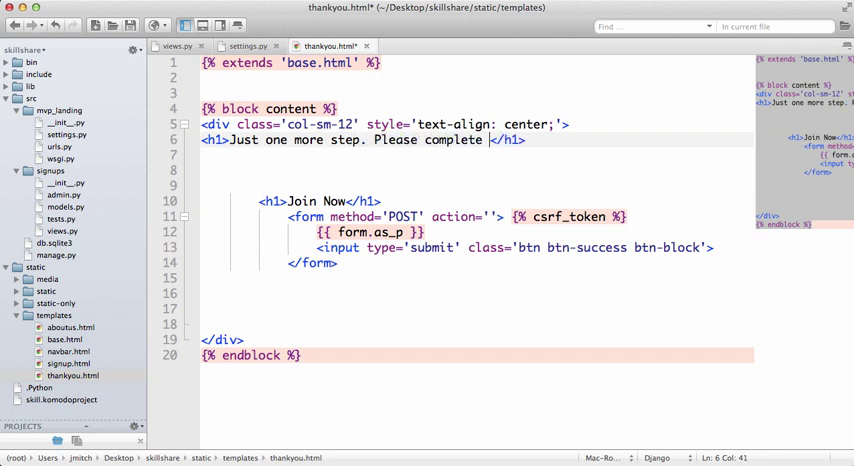
{"action": "type", "text": "the following:"}
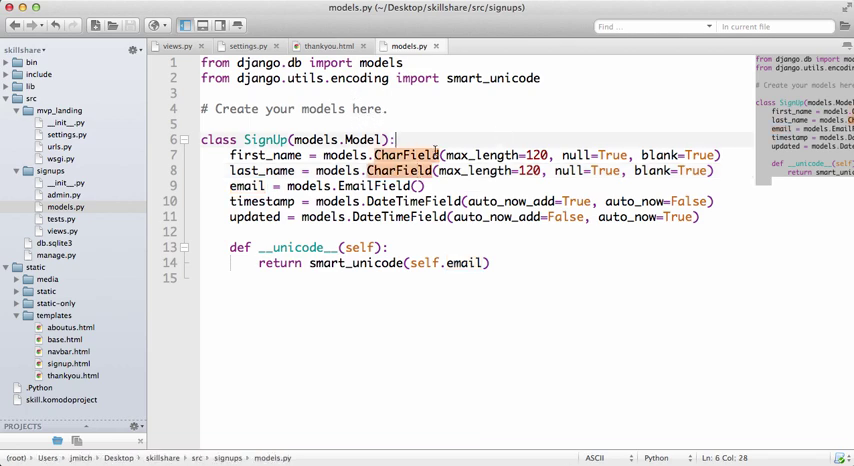
Step: Reload the thank-you page to confirm the new heading above the name and email form
{"action": "left_click", "coordinate": [642, 347]}
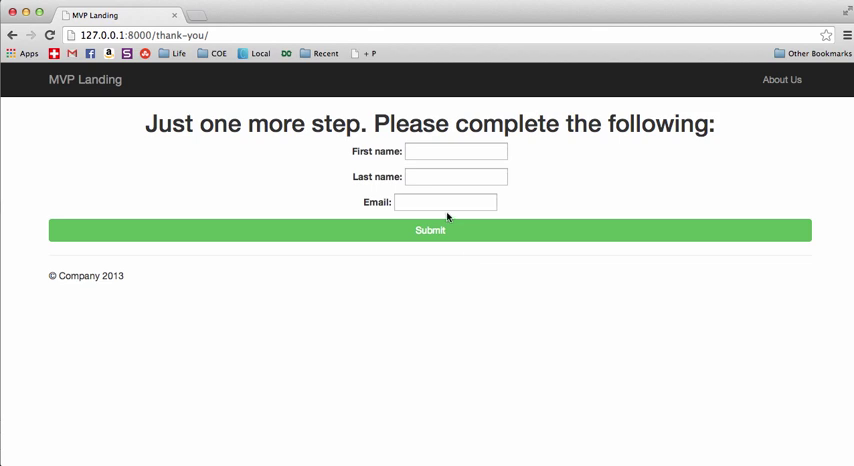
{"action": "mouse_move", "coordinate": [353, 164]}
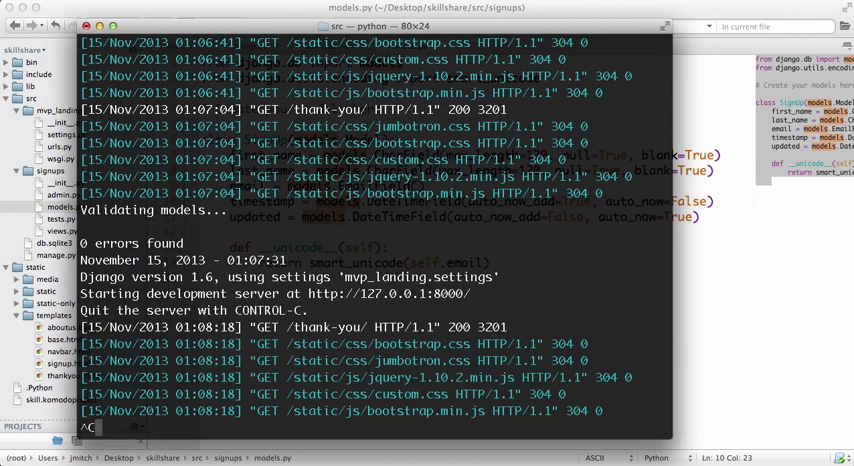
Step: Stop the development server and list installed packages with pip freeze
{"action": "type", "text": "pip"}
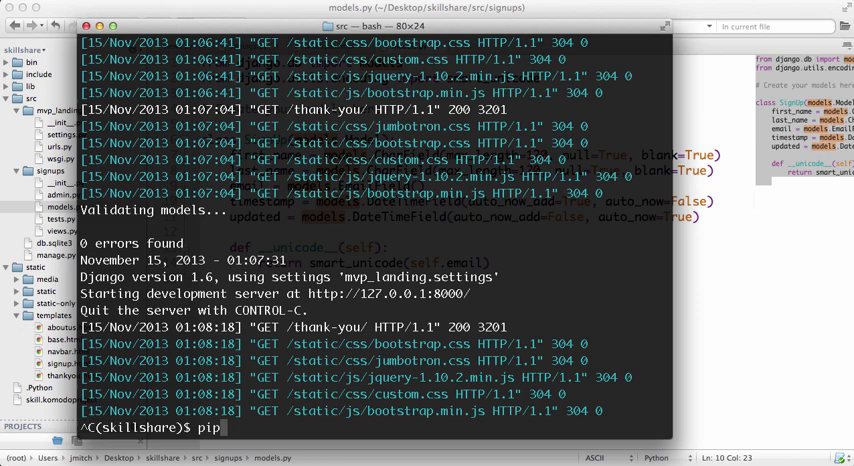
{"action": "type", "text": "freeze"}
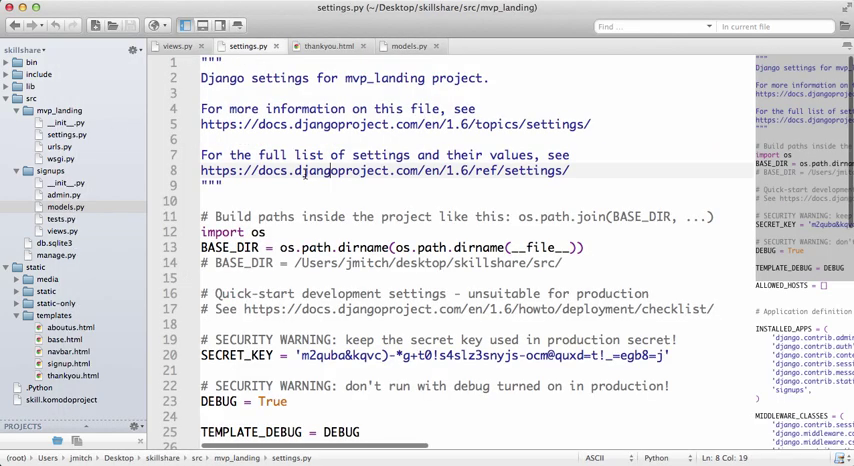
{"action": "scroll", "scroll_direction": "down", "scroll_amount": 3}
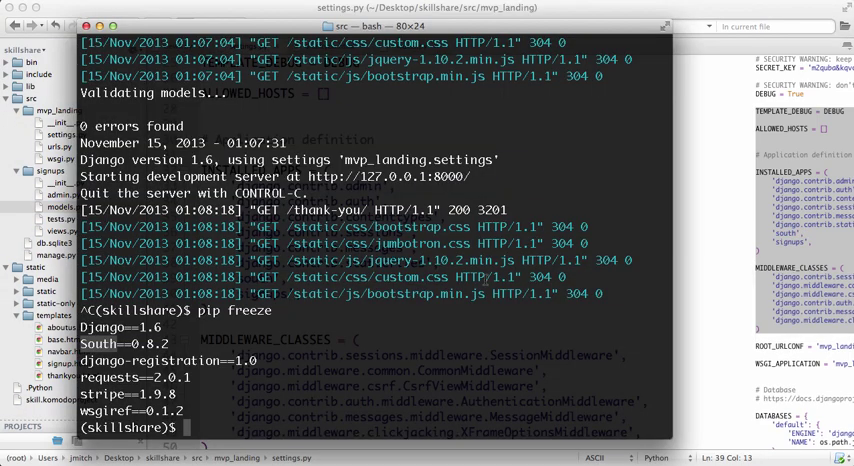
Step: Run python manage.py syncdb and begin the convert_to_south signups command
{"action": "type", "text": "python manage.py syncdb"}
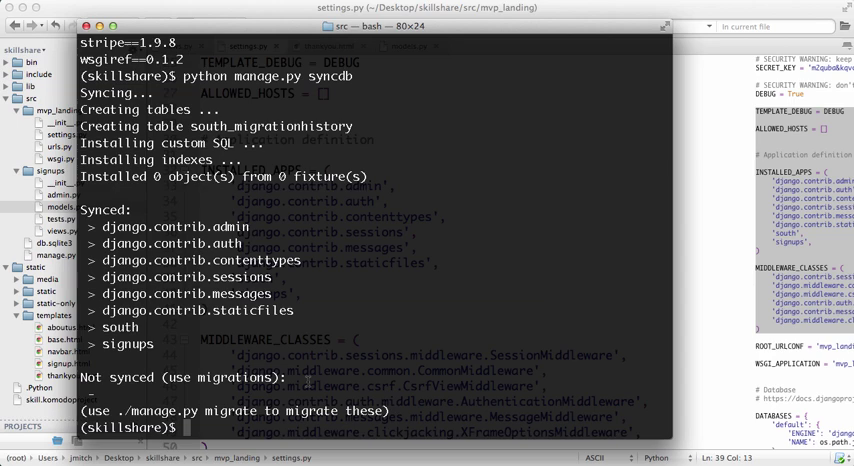
{"action": "type", "text": "python manage.py convert_to_south sign"}
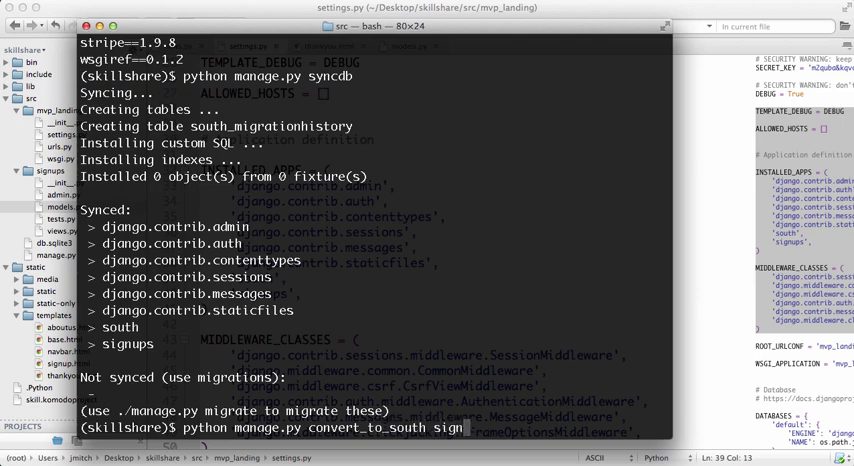
{"action": "type", "text": "ups"}
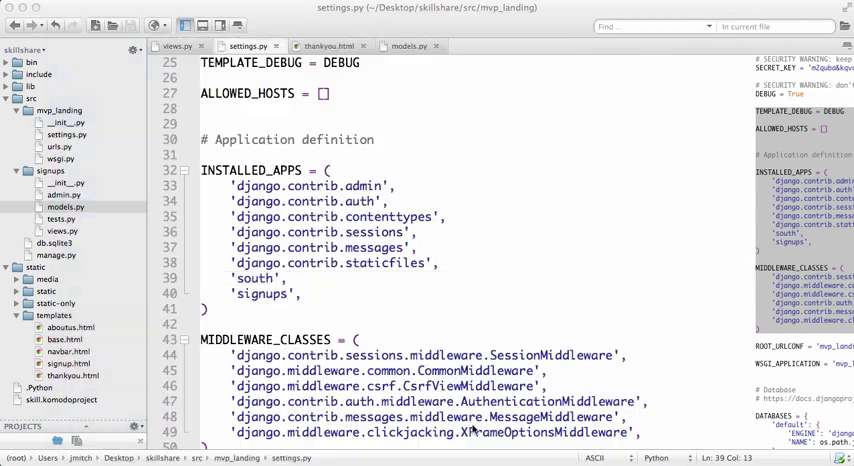
Step: Run convert_to_south signups, creating the app's migrations folder
{"action": "left_click", "coordinate": [410, 46]}
{"action": "type", "text": "python manage.py convert_to_south signups"}
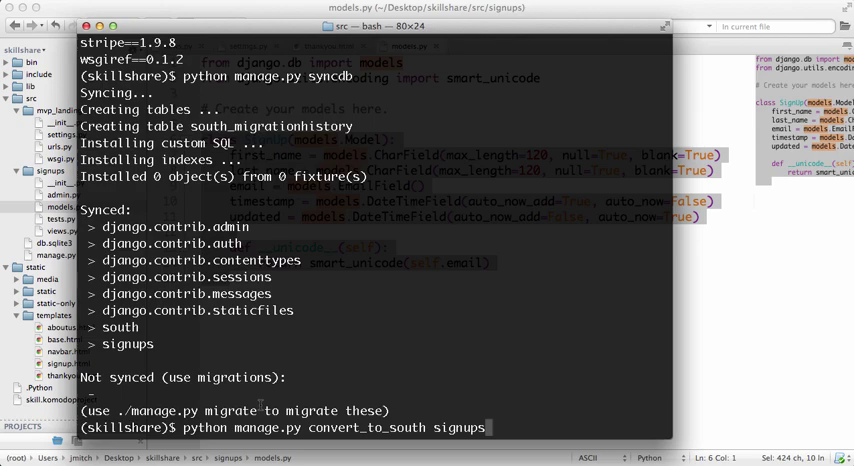
{"action": "key", "text": "Return"}
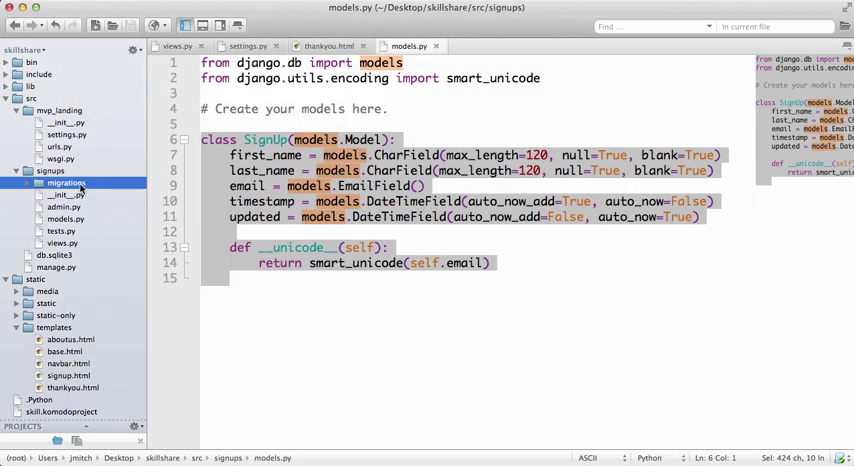
Step: Delete the signups migrations folder from the Places pane and confirm the deletion
{"action": "right_click", "coordinate": [64, 183]}
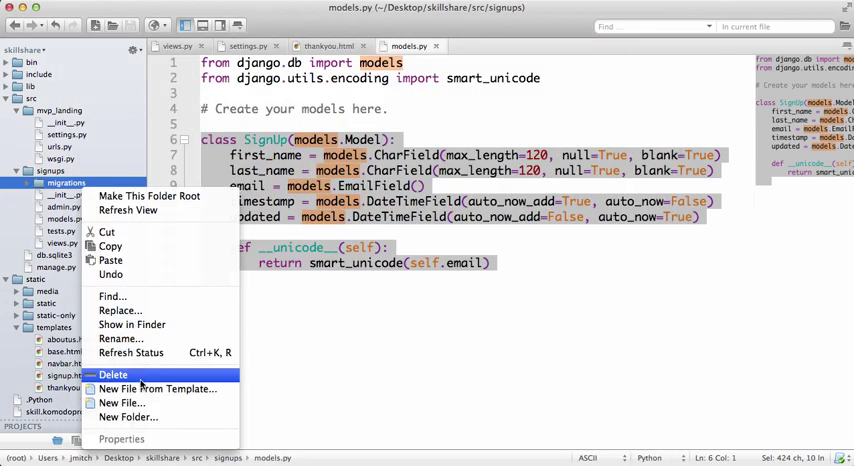
{"action": "left_click", "coordinate": [117, 372]}
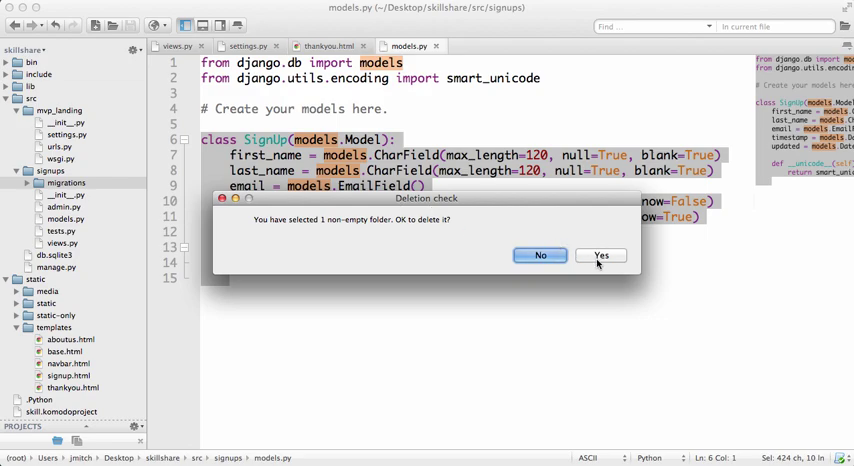
{"action": "left_click", "coordinate": [600, 255]}
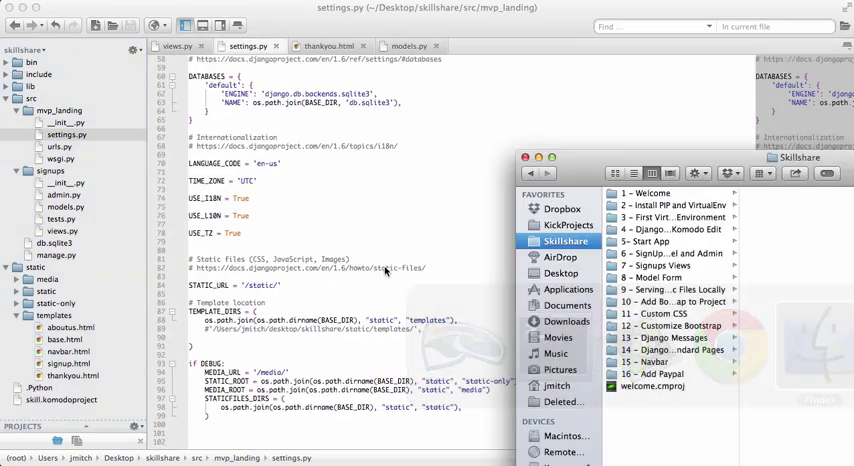
{"action": "left_click", "coordinate": [562, 273]}
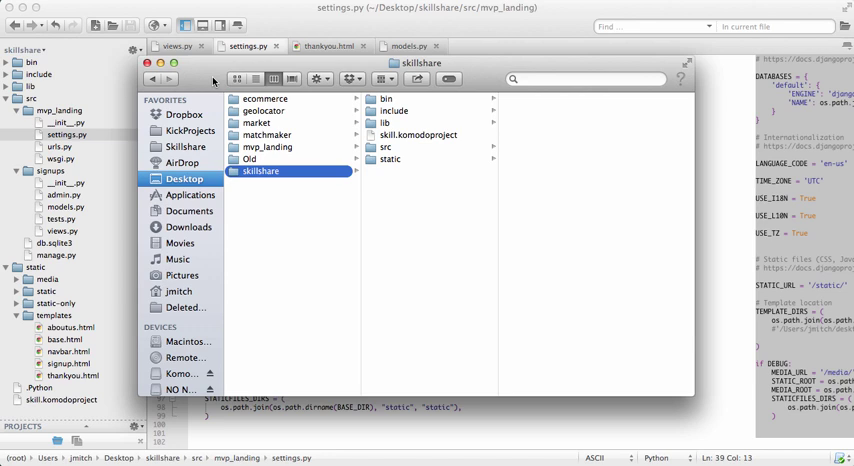
{"action": "left_click", "coordinate": [387, 146]}
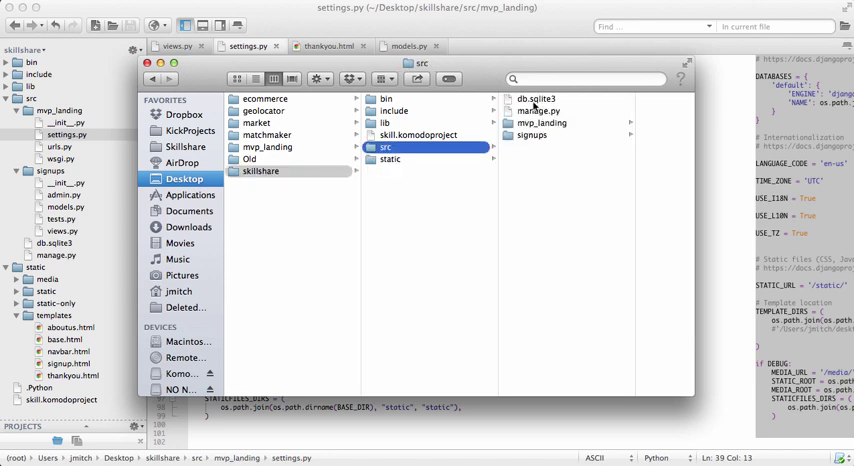
{"action": "left_click", "coordinate": [456, 98]}
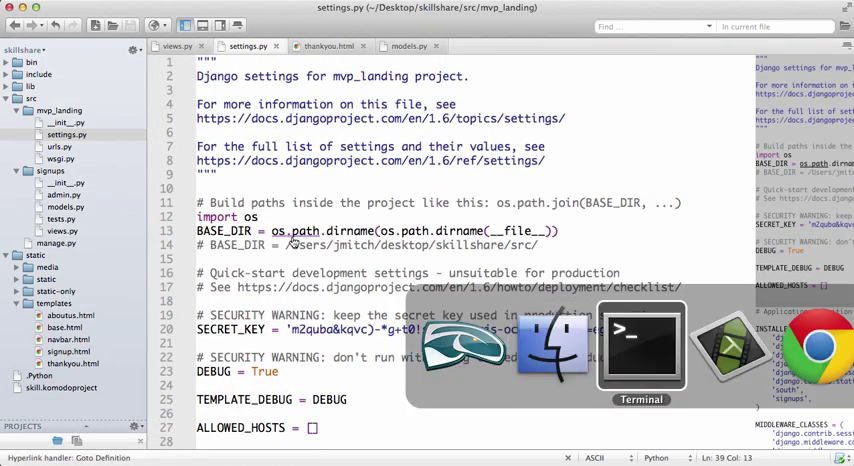
Step: Run syncdb creating a superuser, then run convert_to_south signups again
{"action": "left_click", "coordinate": [641, 345]}
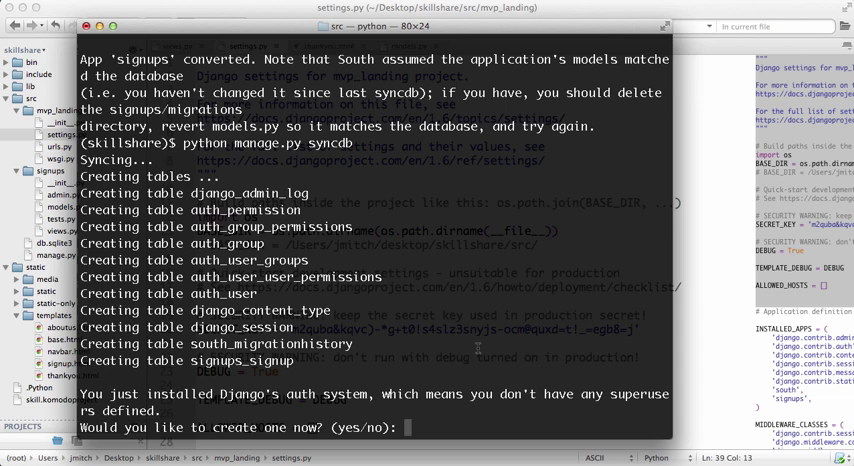
{"action": "type", "text": "yes"}
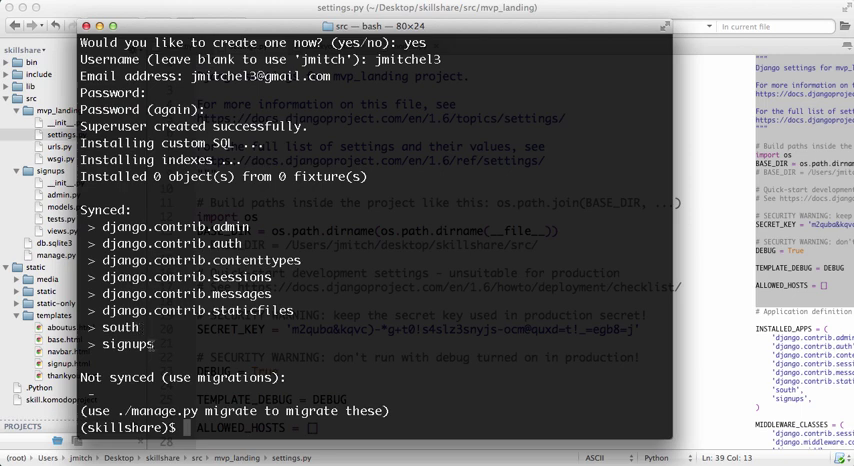
{"action": "type", "text": "p"}
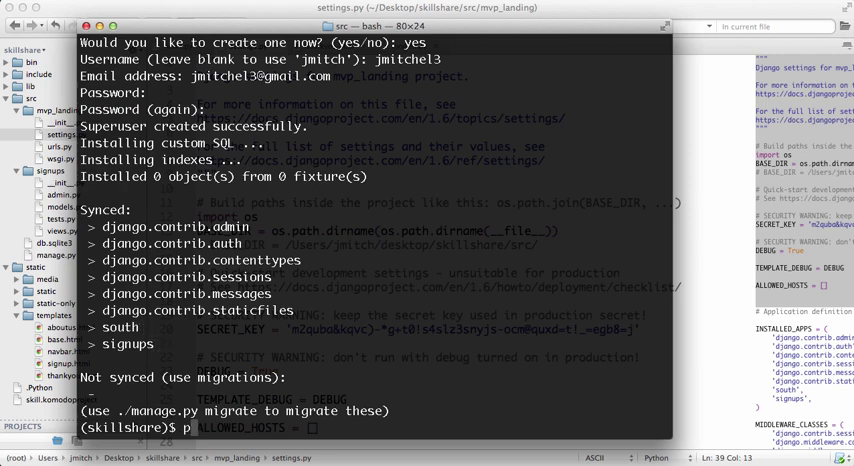
{"action": "type", "text": "python manage.py covert_to_"}
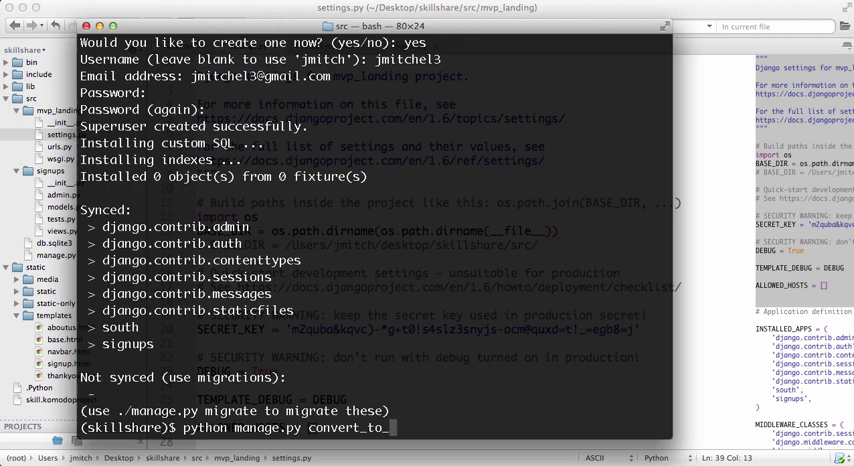
{"action": "type", "text": "south"}
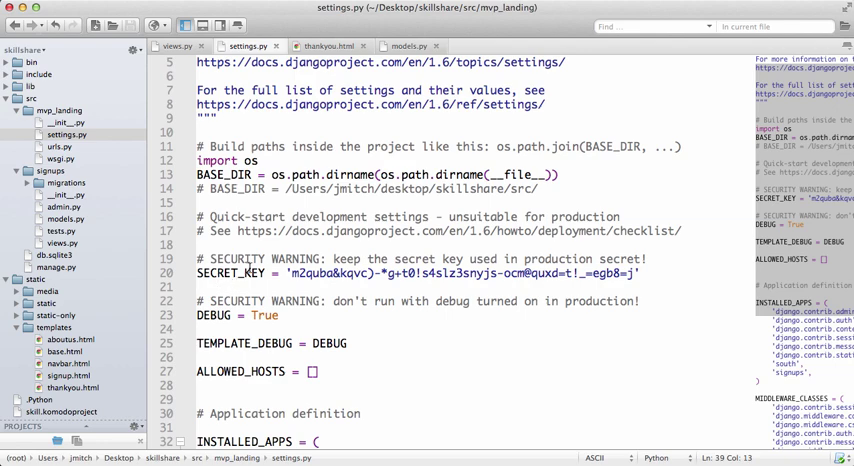
Step: Add for_you = models.BooleanField(default=True) as SignUp's first field in models.py
{"action": "left_click", "coordinate": [408, 40]}
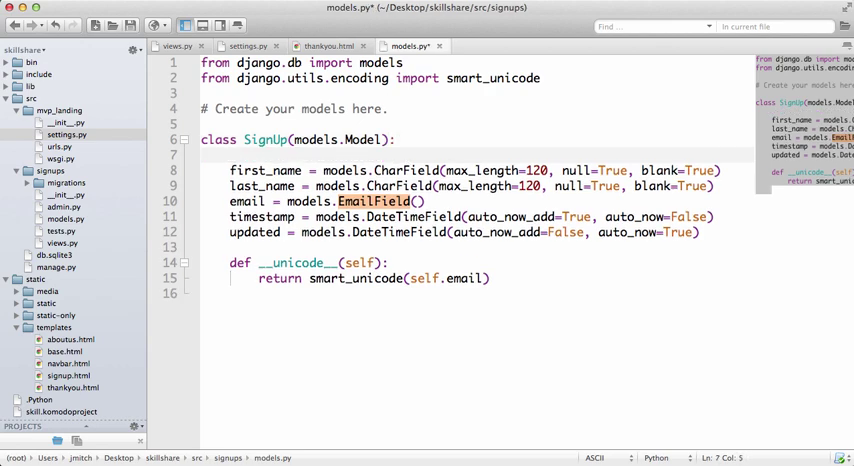
{"action": "type", "text": "for"}
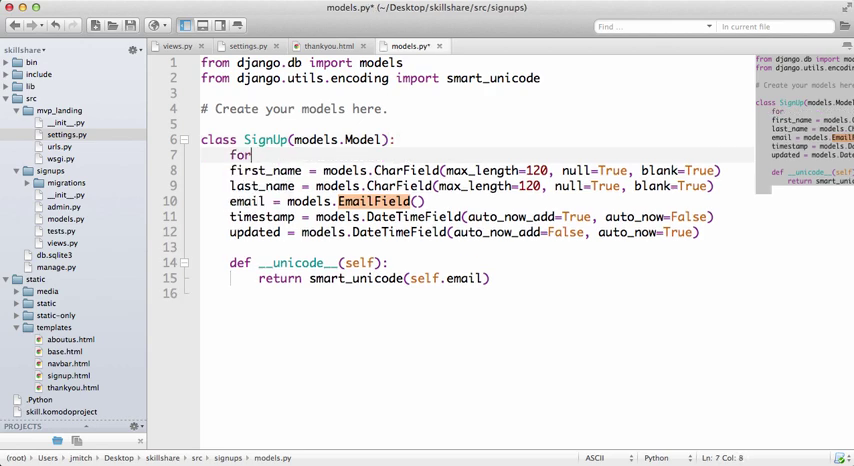
{"action": "type", "text": "_you"}
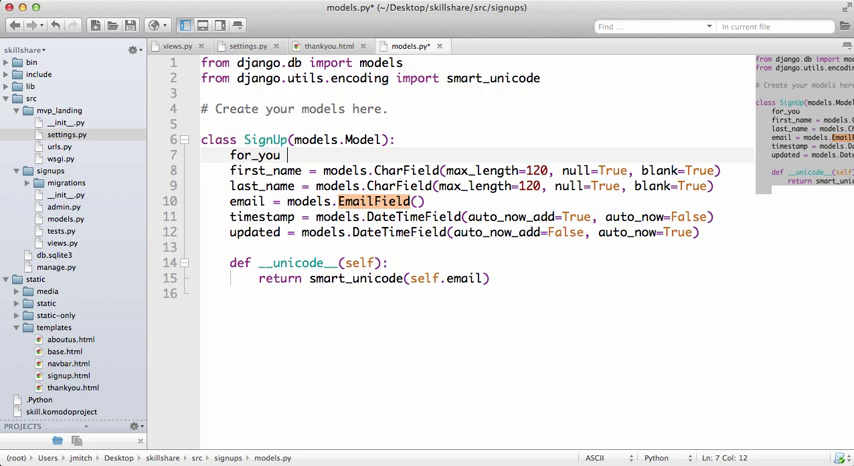
{"action": "type", "text": "= models.BooleanField(def"}
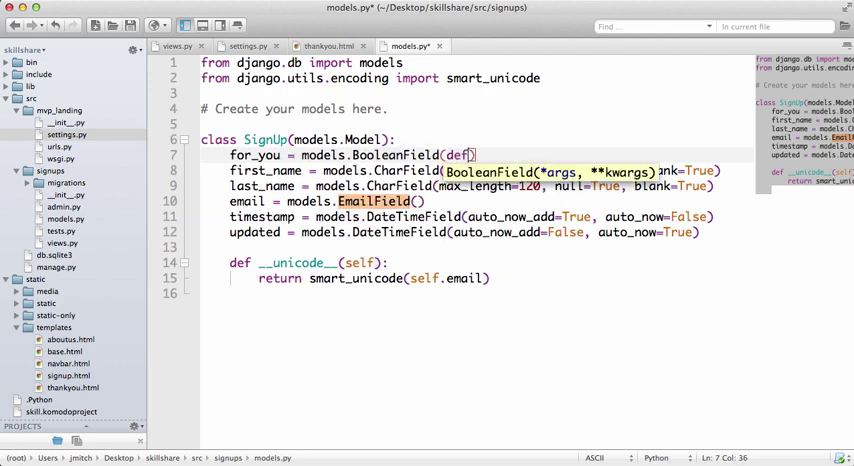
{"action": "type", "text": "default=Tru"}
{"action": "type", "text": "python manag"}
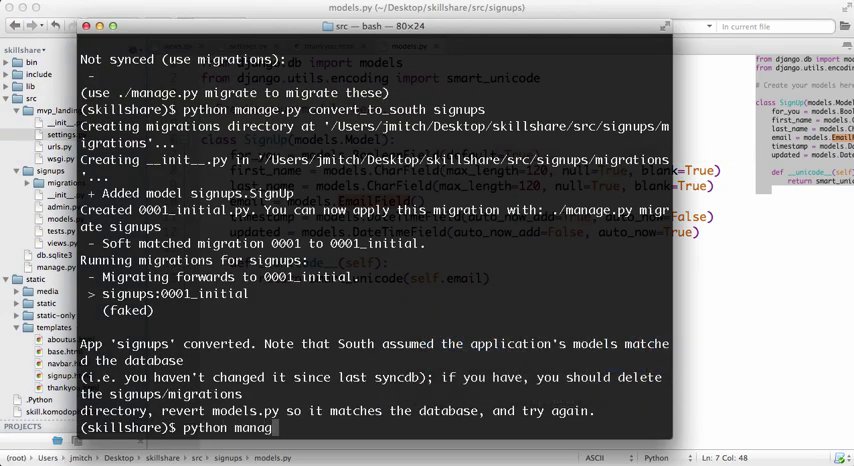
Step: Create the schemamigration signups --auto migration for for_you and apply it with migrate signups
{"action": "type", "text": "e.py"}
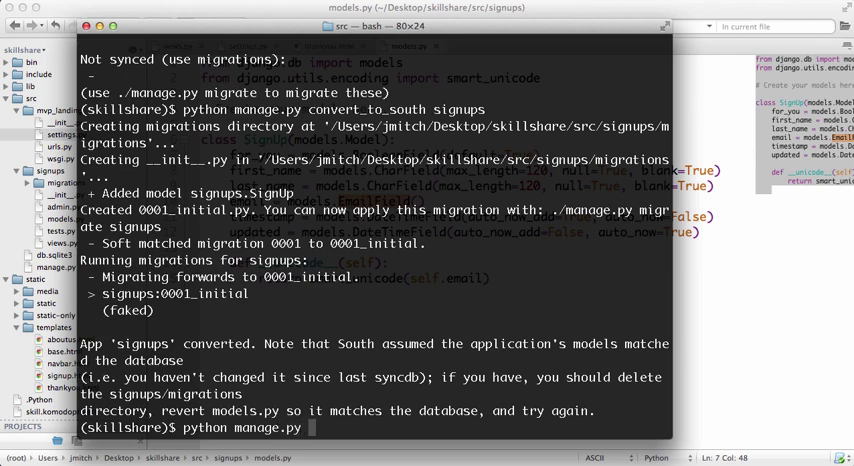
{"action": "type", "text": "schemamigration signups"}
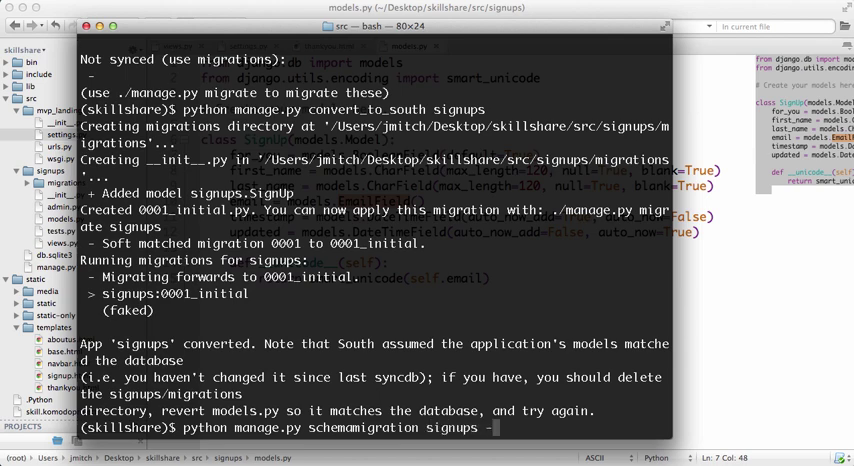
{"action": "type", "text": "-auto"}
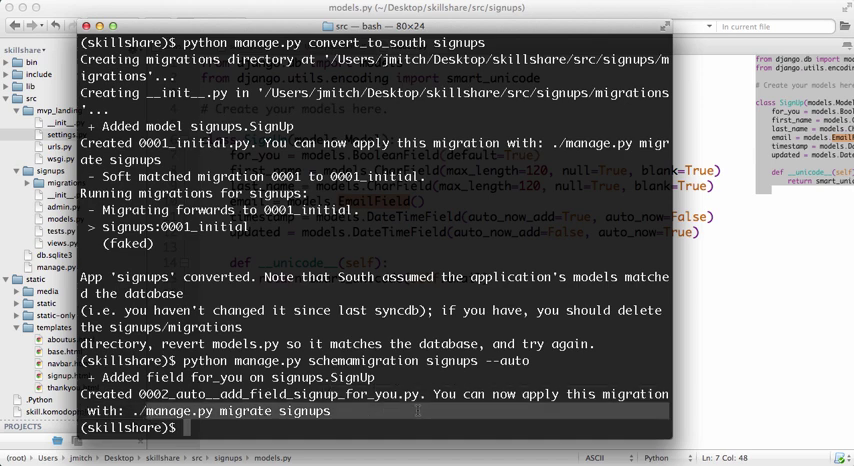
{"action": "type", "text": "py"}
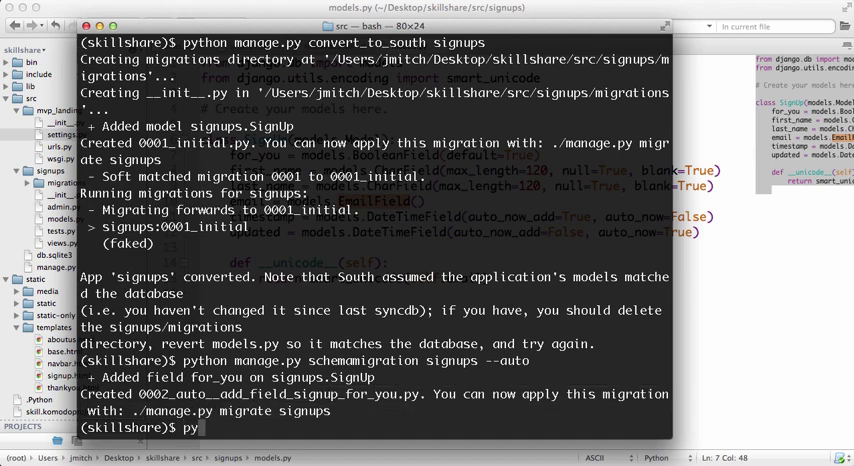
{"action": "type", "text": "python manage.py migrate signups"}
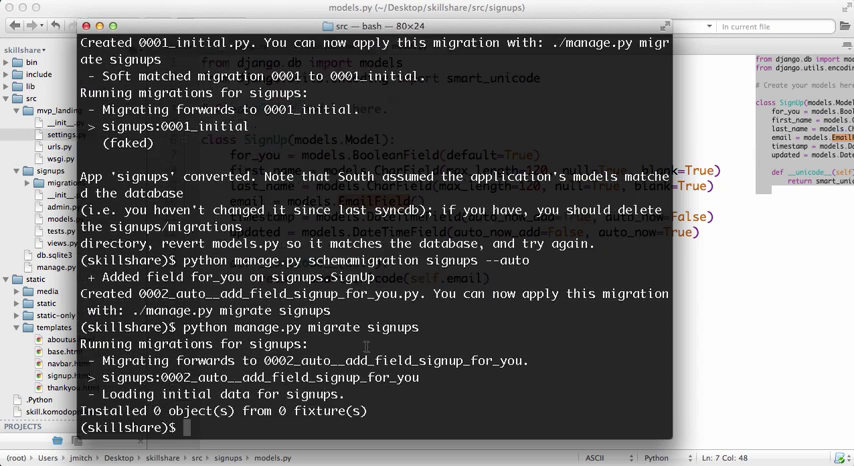
{"action": "type", "text": "python manage.py migrate signups"}
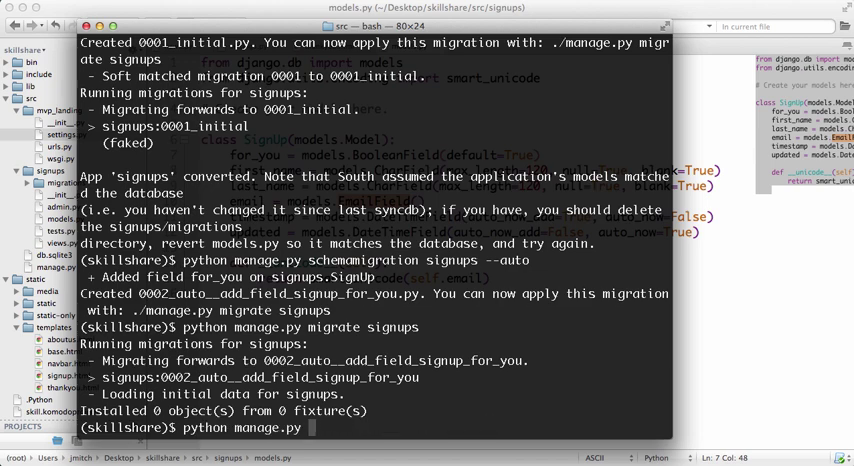
Step: Start runserver and untick the For you checkbox on the thank-you form
{"action": "type", "text": "runserver"}
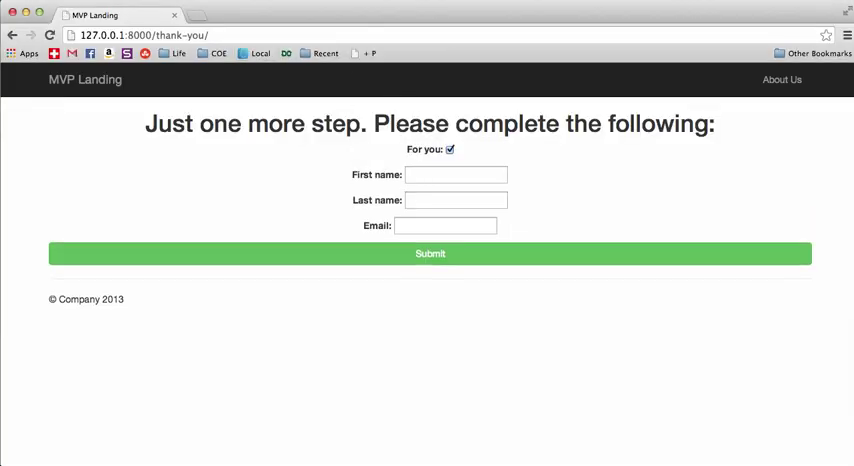
{"action": "left_click", "coordinate": [451, 149]}
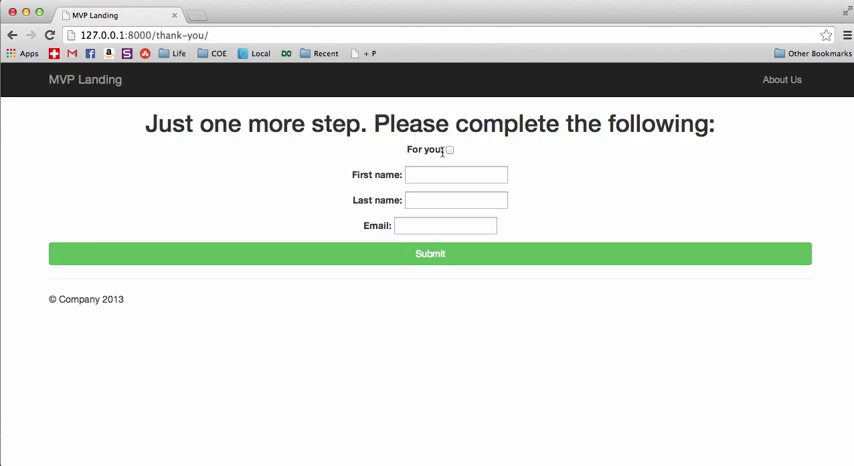
{"action": "left_click", "coordinate": [641, 345]}
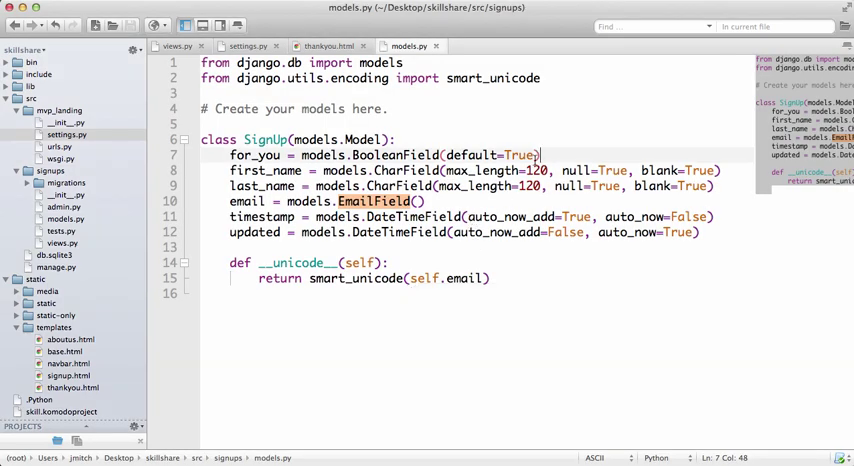
Step: Give for_you the verbose_name "Is this purchase for you? If so, check this box."
{"action": "type", "text": ", verbose_name="}
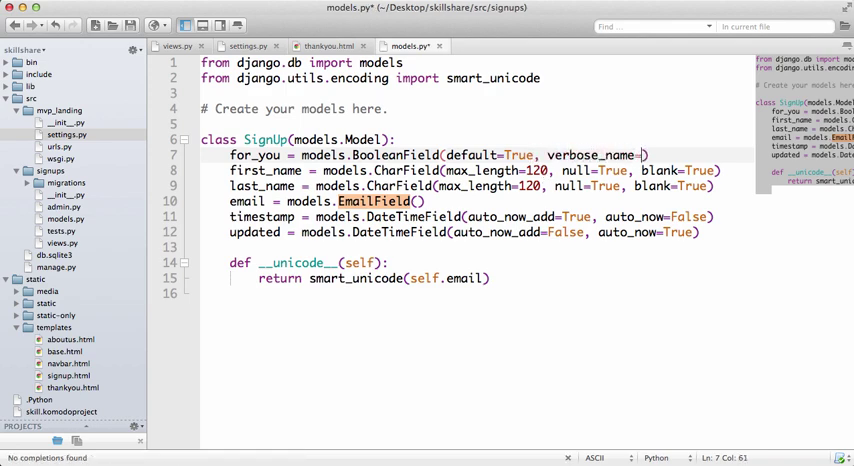
{"action": "type", "text": "\"Is"}
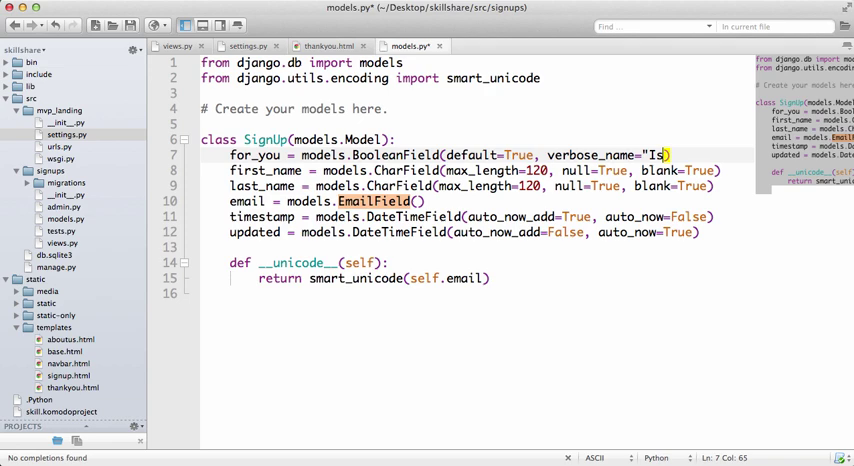
{"action": "type", "text": "this purchase for you? If so, complete the following"}
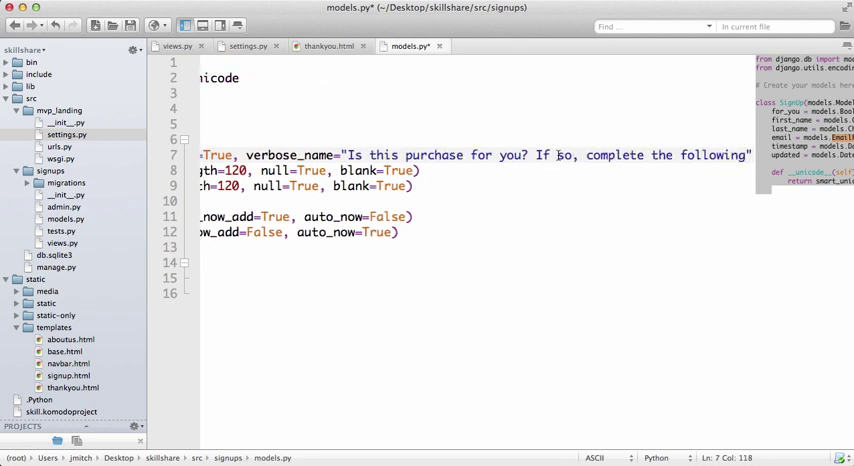
{"action": "type", "text": "check h"}
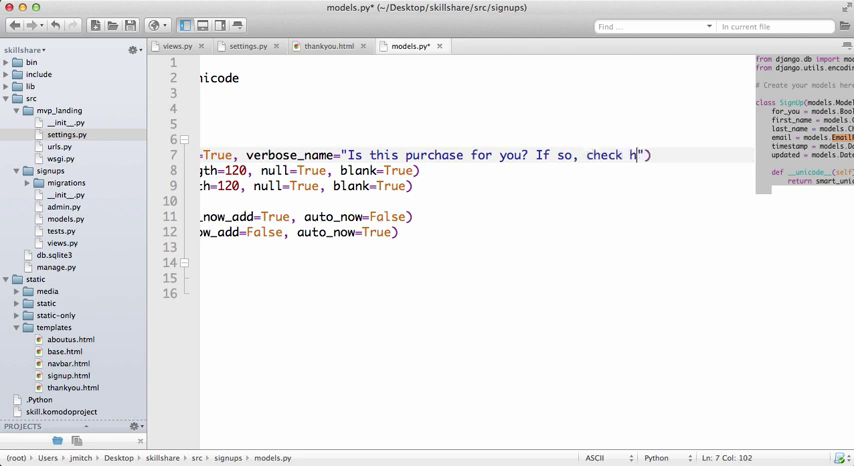
{"action": "type", "text": "this box."}
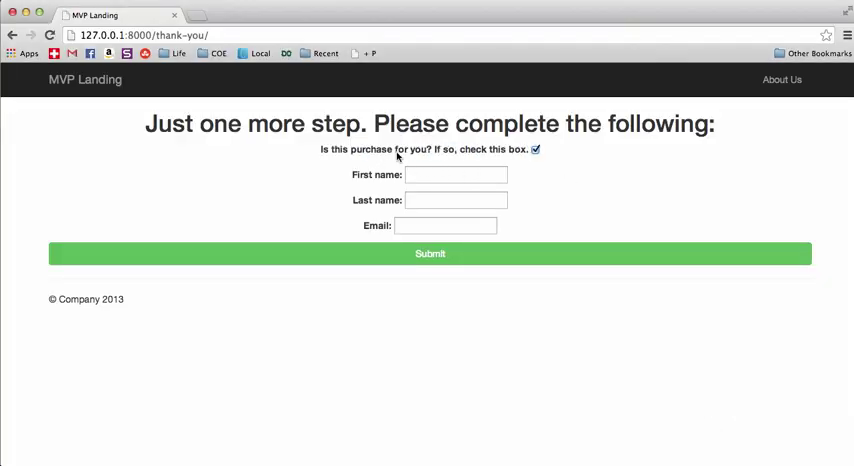
{"action": "mouse_move", "coordinate": [530, 183]}
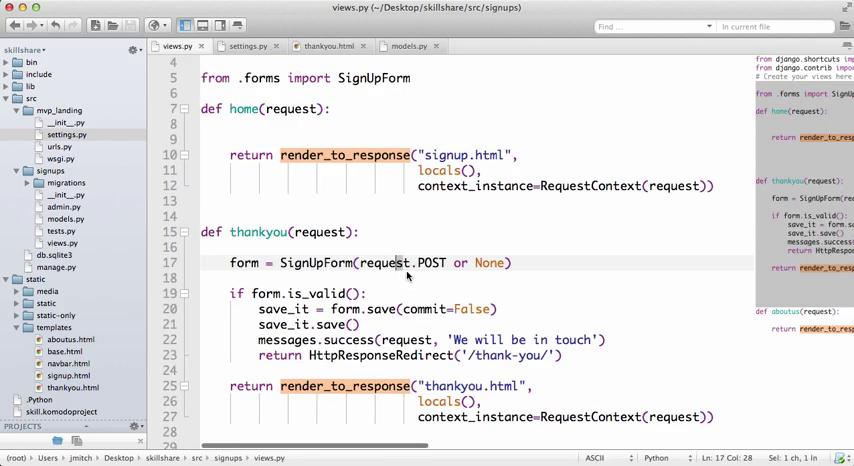
{"action": "left_click", "coordinate": [411, 45]}
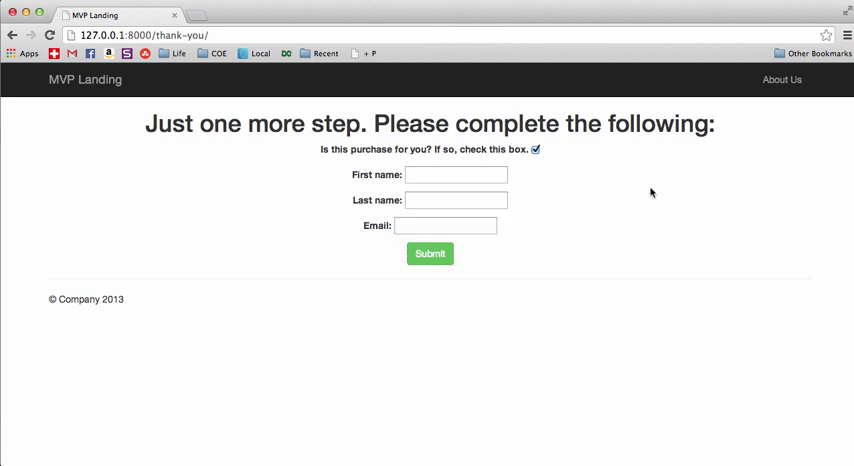
Step: Enter first name 'Just' and fill the last name and email via autofill
{"action": "left_click", "coordinate": [456, 174]}
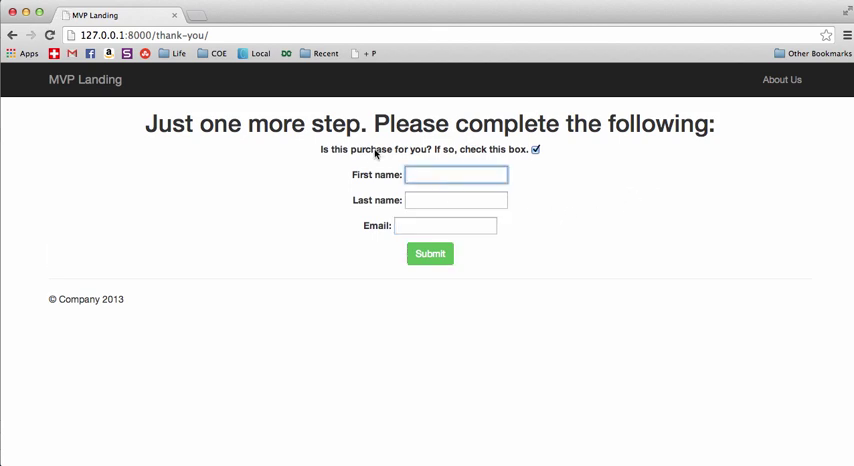
{"action": "type", "text": "Just"}
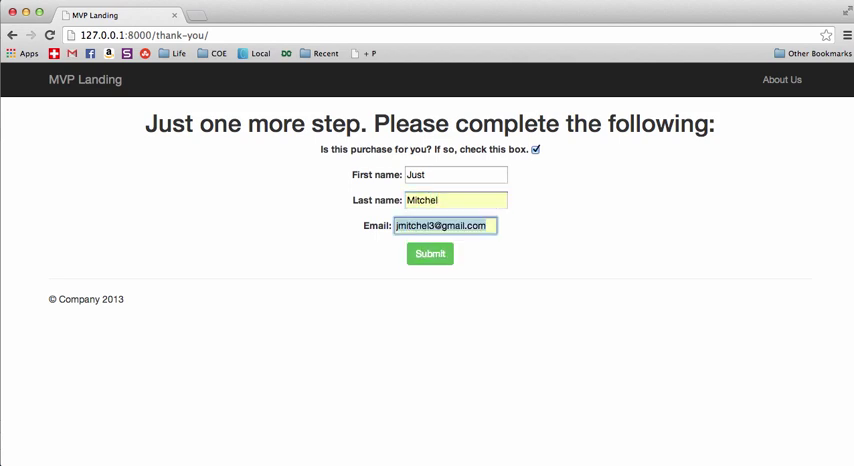
{"action": "left_click", "coordinate": [429, 253]}
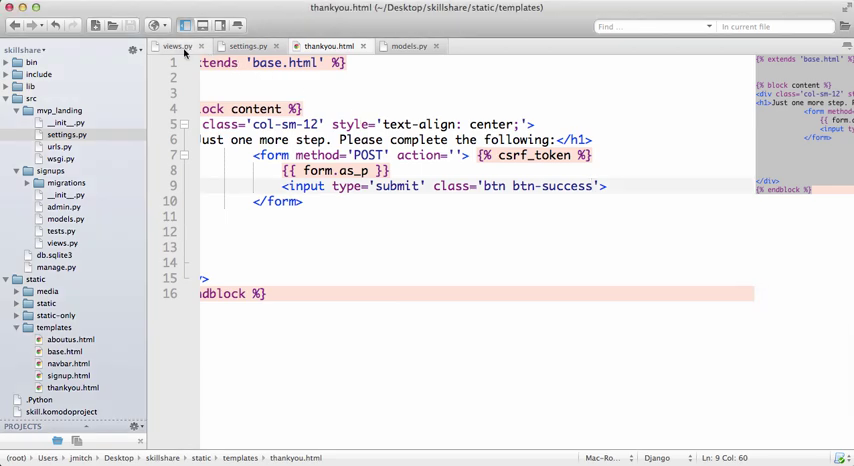
Step: In views.py, set the messages.success text to 'Thank you for your order.'
{"action": "left_click", "coordinate": [175, 46]}
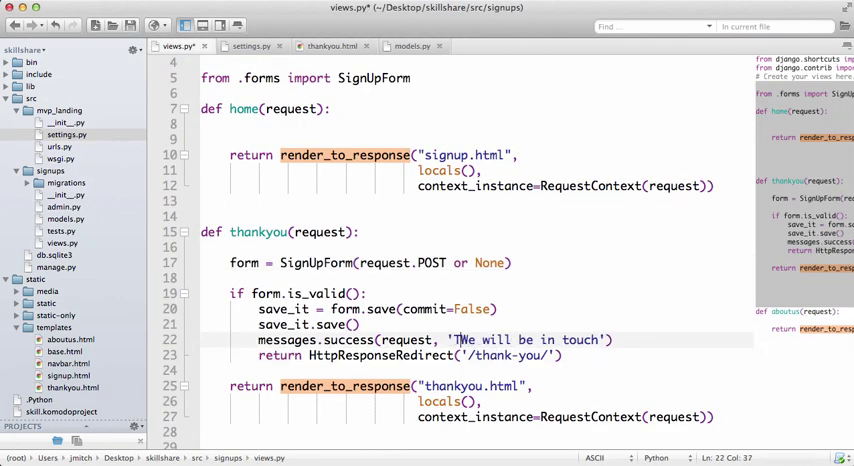
{"action": "type", "text": "Thank you for your order."}
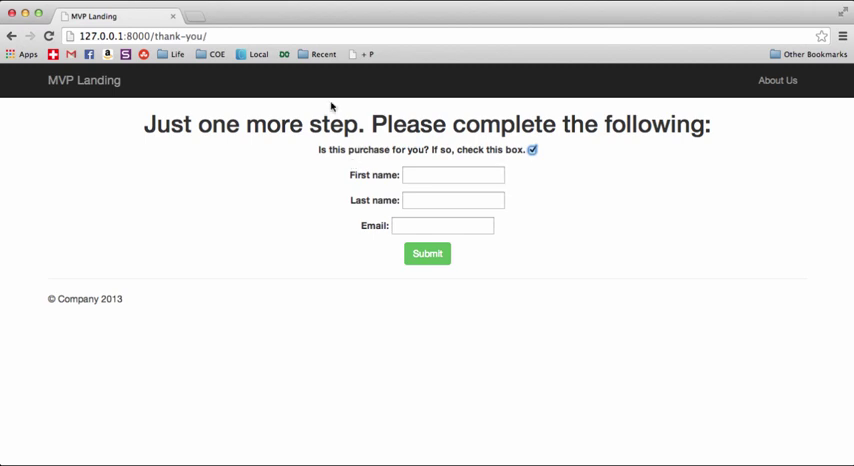
{"action": "mouse_move", "coordinate": [402, 149]}
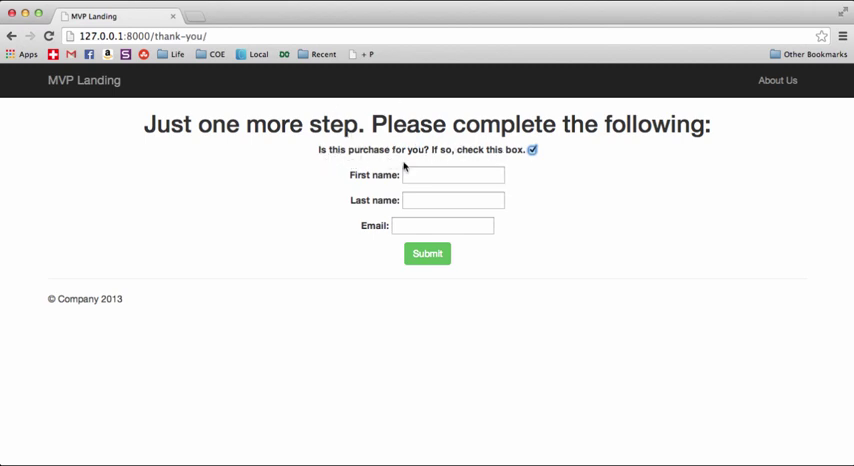
{"action": "mouse_move", "coordinate": [337, 187]}
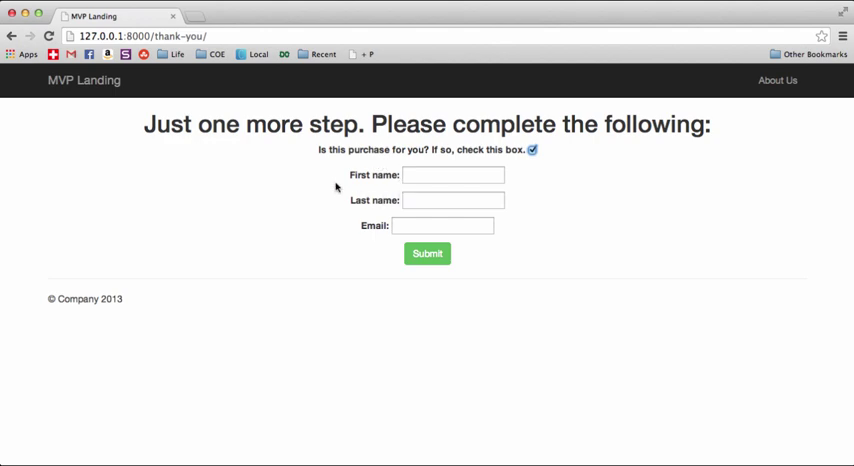
{"action": "mouse_move", "coordinate": [367, 186]}
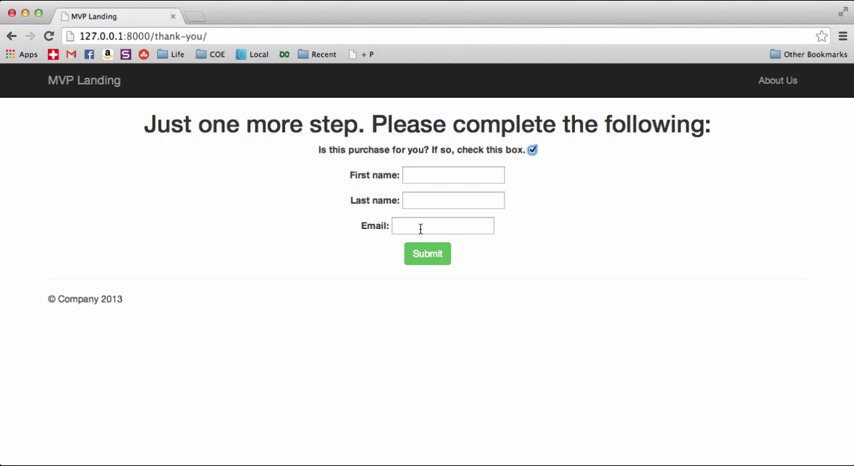
{"action": "mouse_move", "coordinate": [691, 221]}
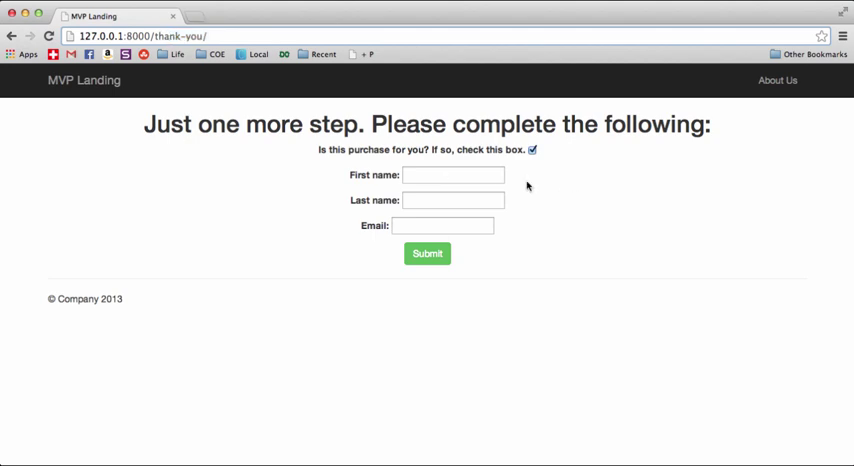
{"action": "mouse_move", "coordinate": [427, 264]}
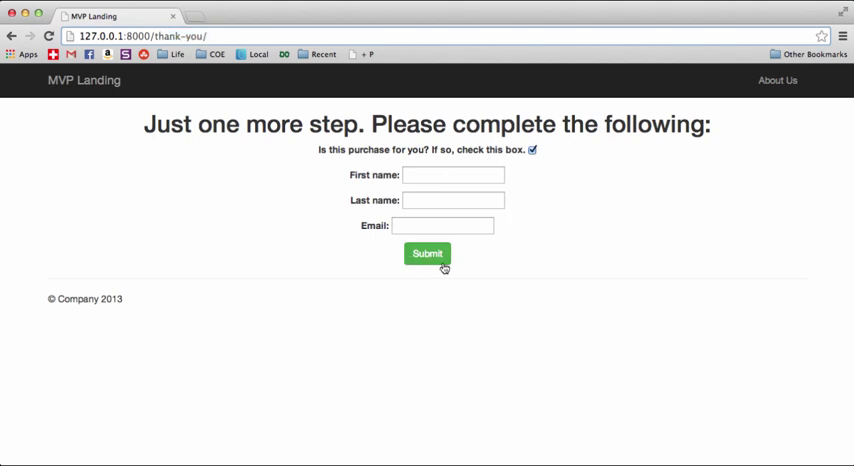
{"action": "mouse_move", "coordinate": [461, 248]}
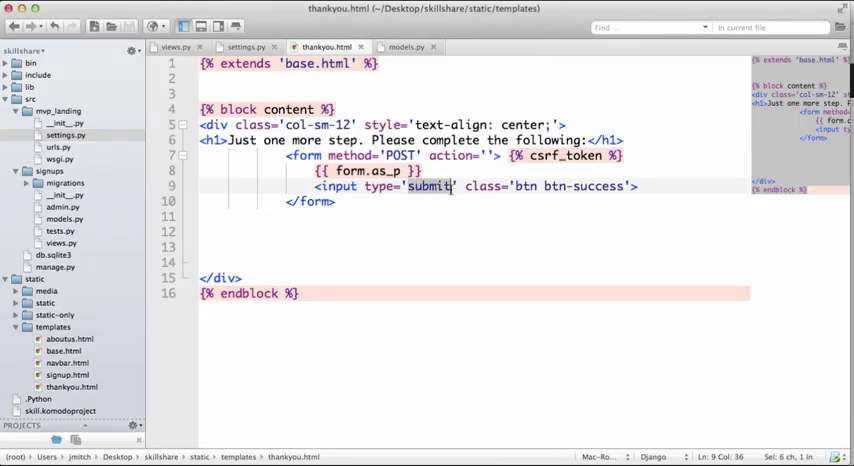
Step: Give the thankyou.html submit input value="Finalize Pre-Order" and save
{"action": "type", "text": "value="}
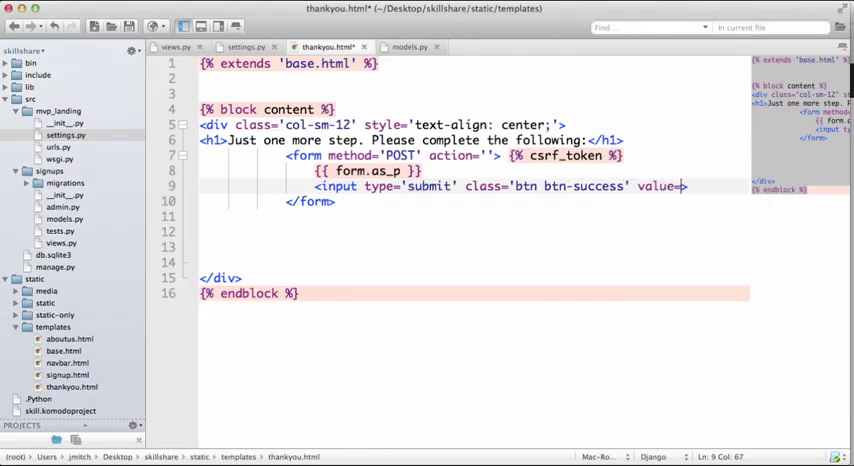
{"action": "type", "text": "\"Complete signup"}
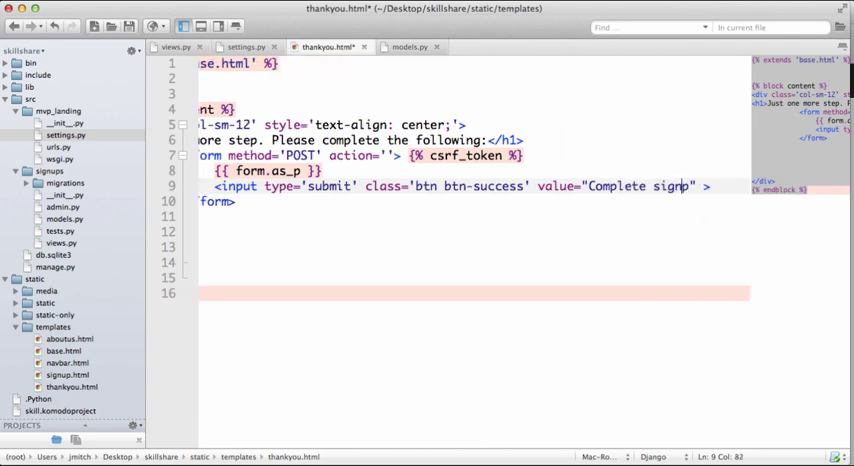
{"action": "type", "text": "pre-o"}
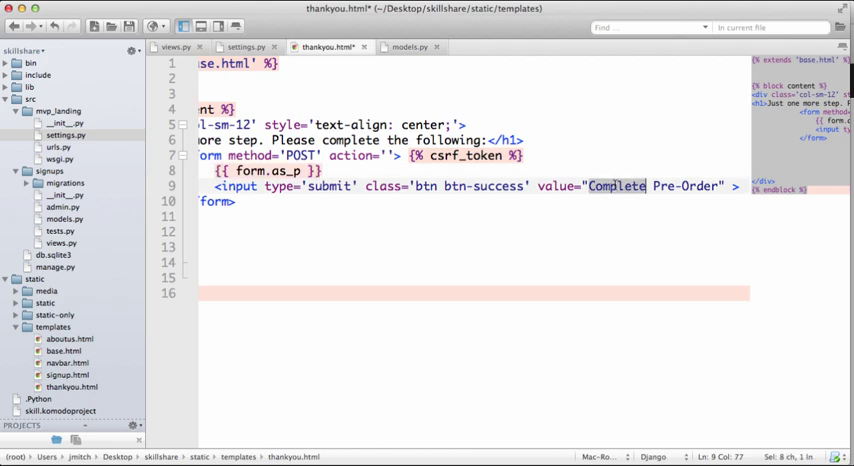
{"action": "type", "text": "Finalize"}
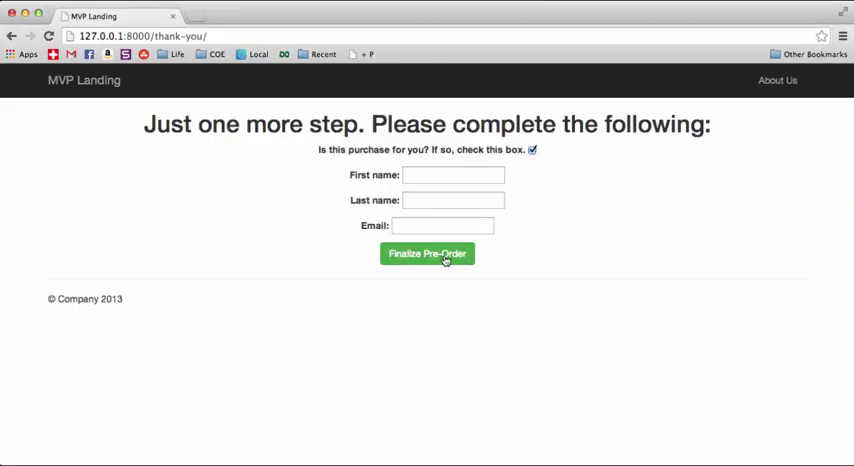
Step: Submit the blank form to trigger 'This field is required.' and start typing an email 'jm'
{"action": "left_click", "coordinate": [427, 253]}
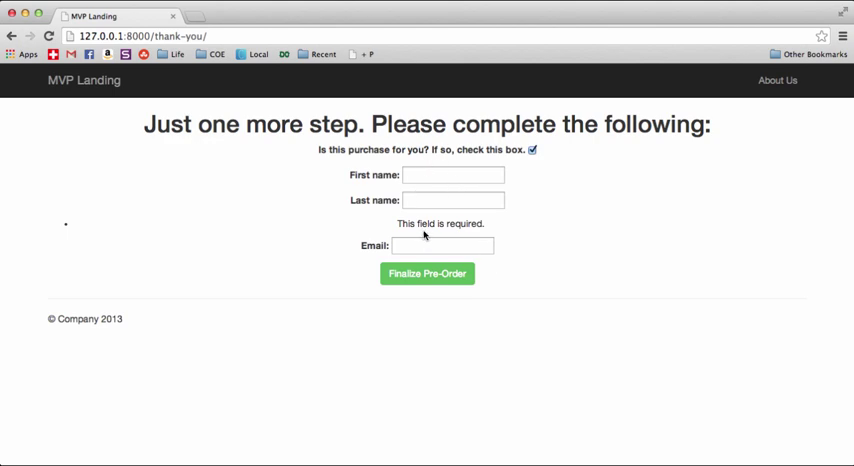
{"action": "type", "text": "jm"}
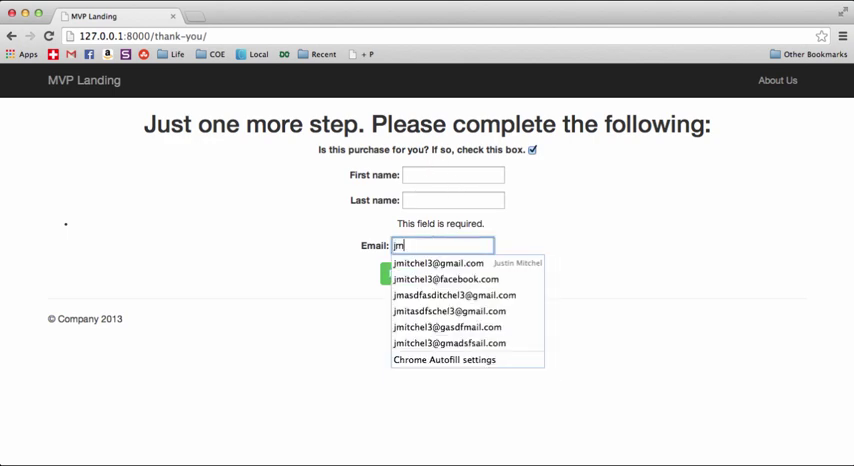